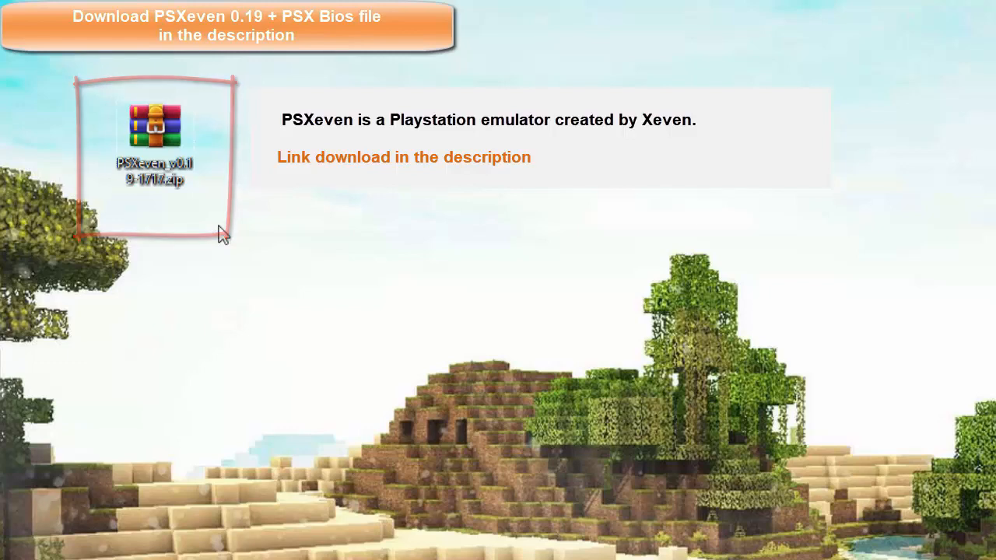
- Extract the PSXeven_v0.19 zip archive onto the desktop
right_click(256, 126)
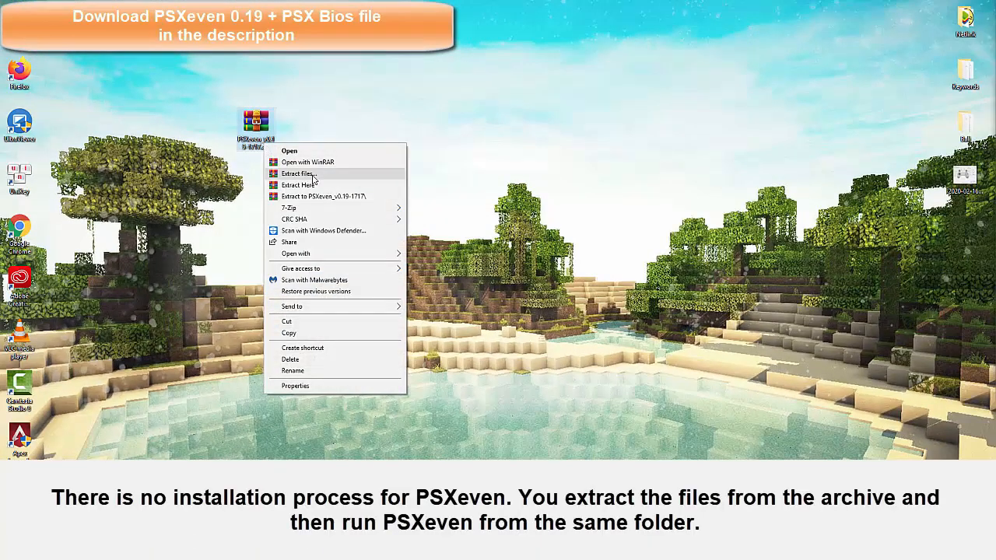
click(555, 355)
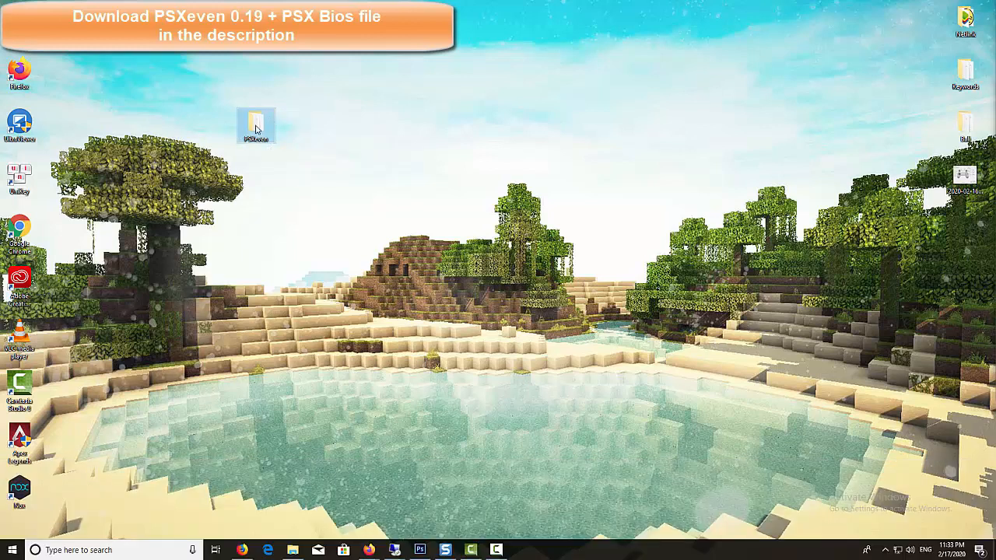
- Launch PSXeven_v0.19.exe and try Run Psx-exe, triggering the missing-BIOS error
double_click(256, 125)
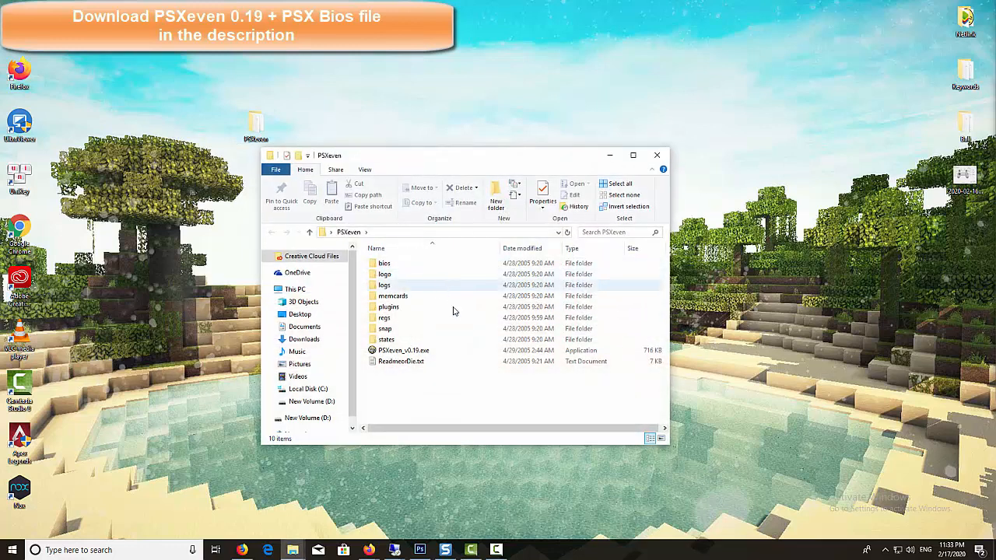
mouse_move(459, 390)
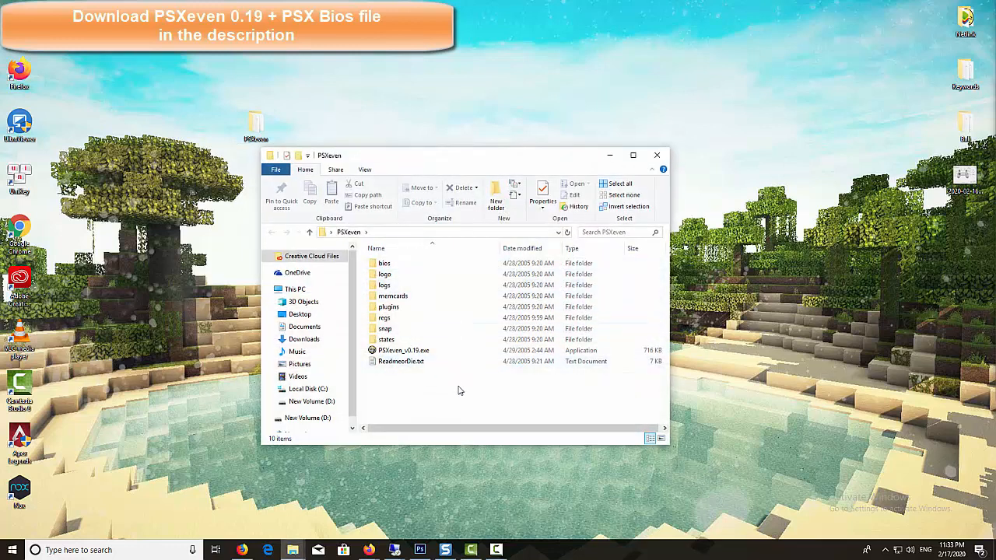
double_click(403, 350)
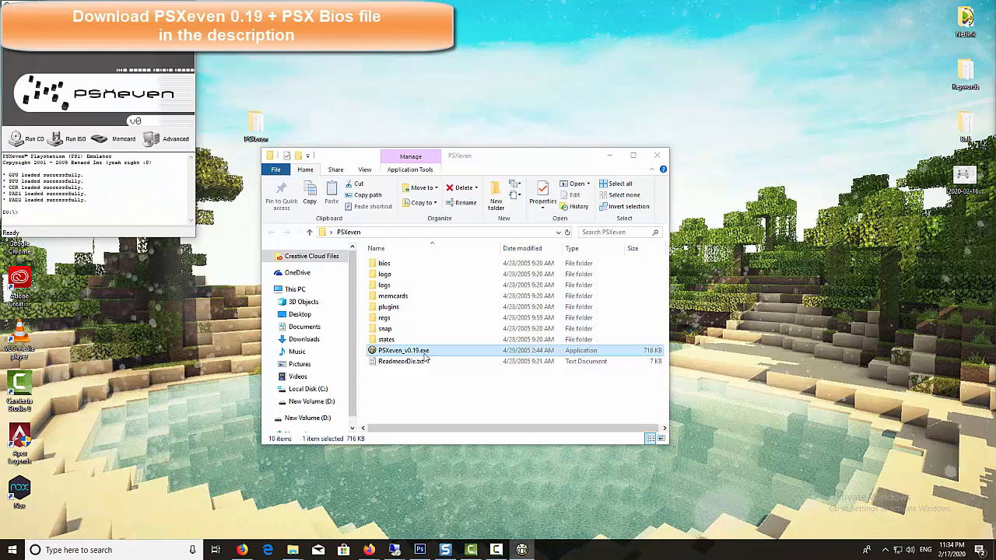
double_click(404, 350)
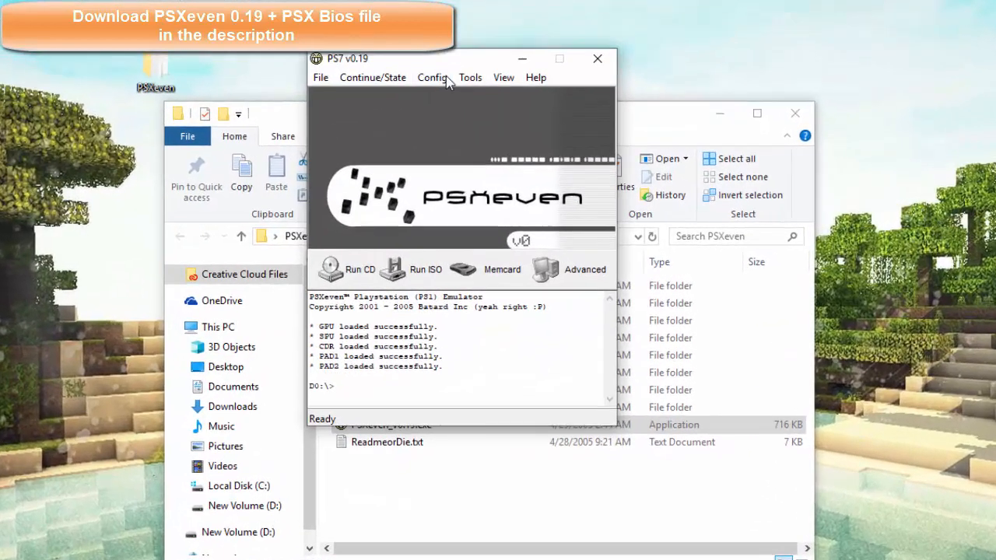
click(320, 77)
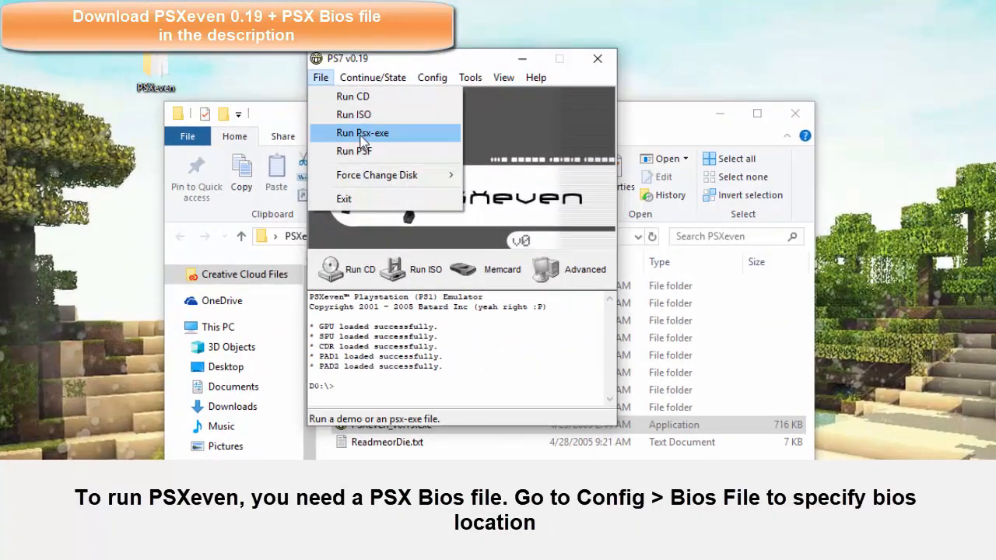
click(362, 133)
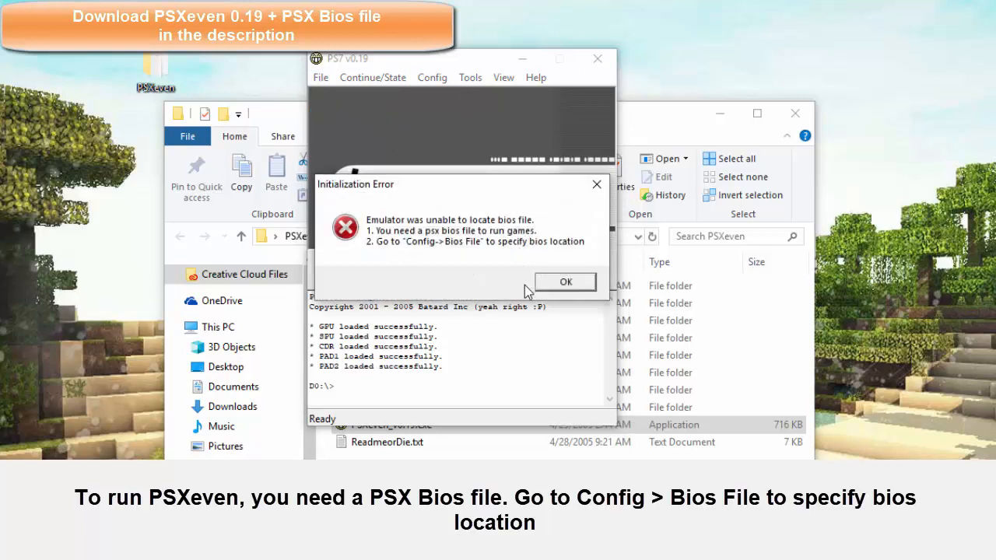
mouse_move(482, 249)
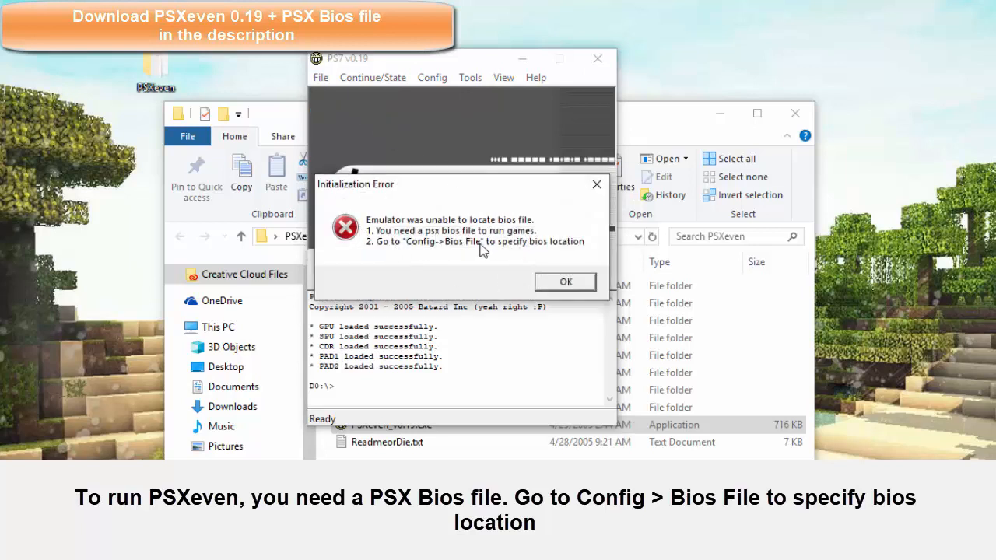
mouse_move(521, 249)
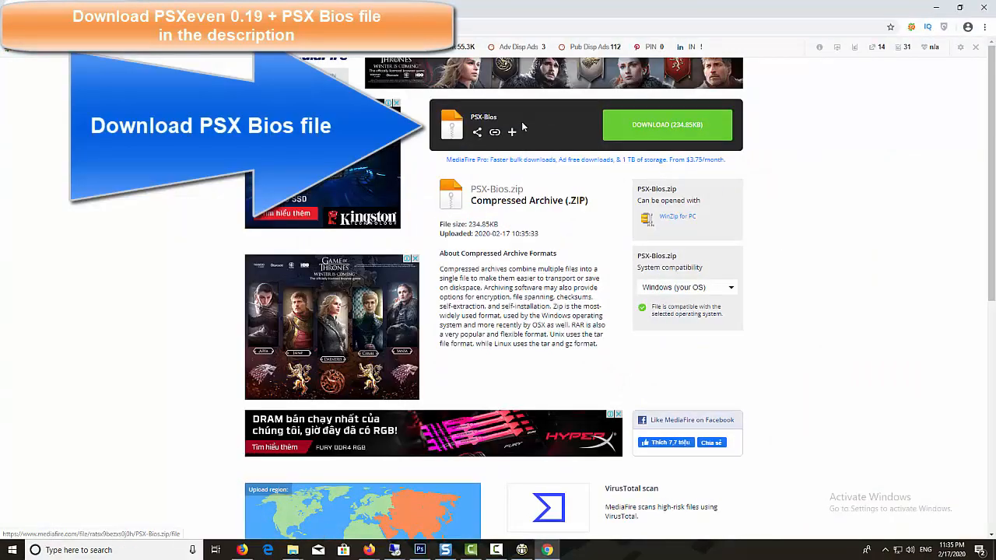
- Download PSX-Bios.zip from MediaFire and close the browser
click(667, 124)
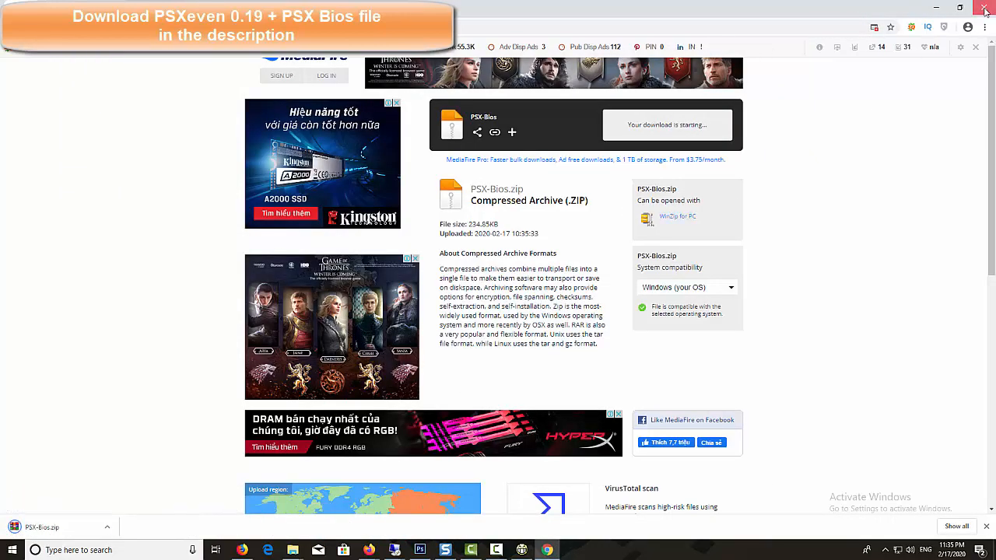
click(985, 8)
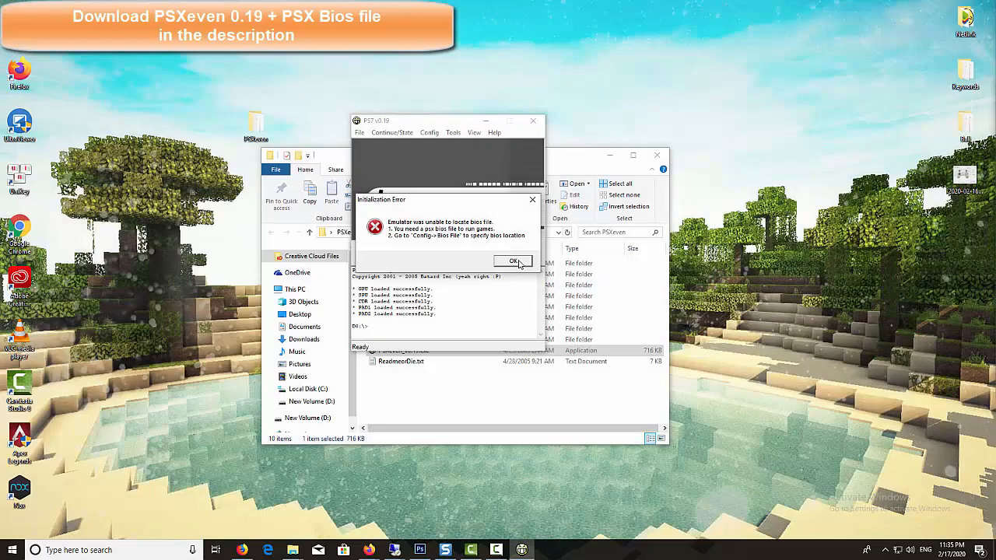
- Dismiss the BIOS error and extract PSX-Bios.zip from the Downloads folder
click(513, 261)
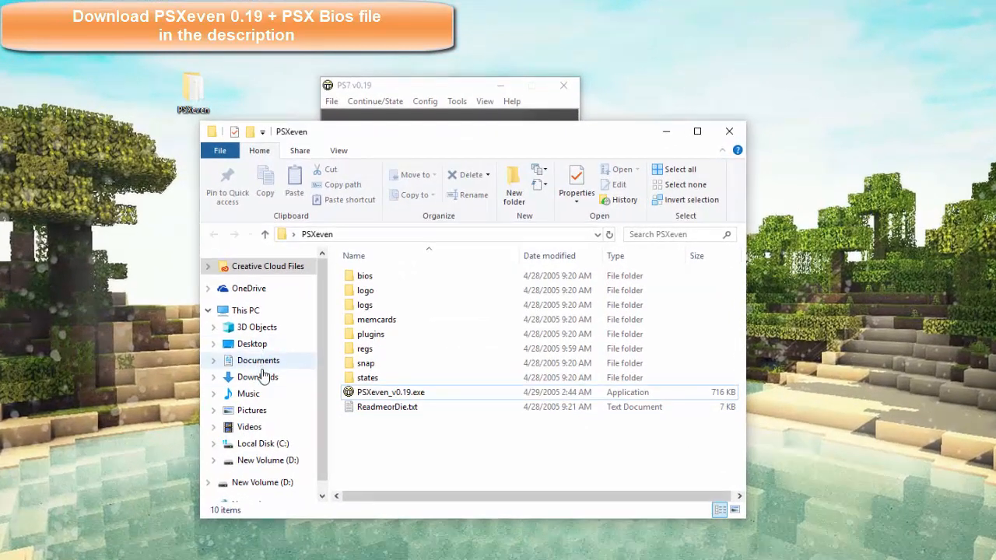
click(258, 377)
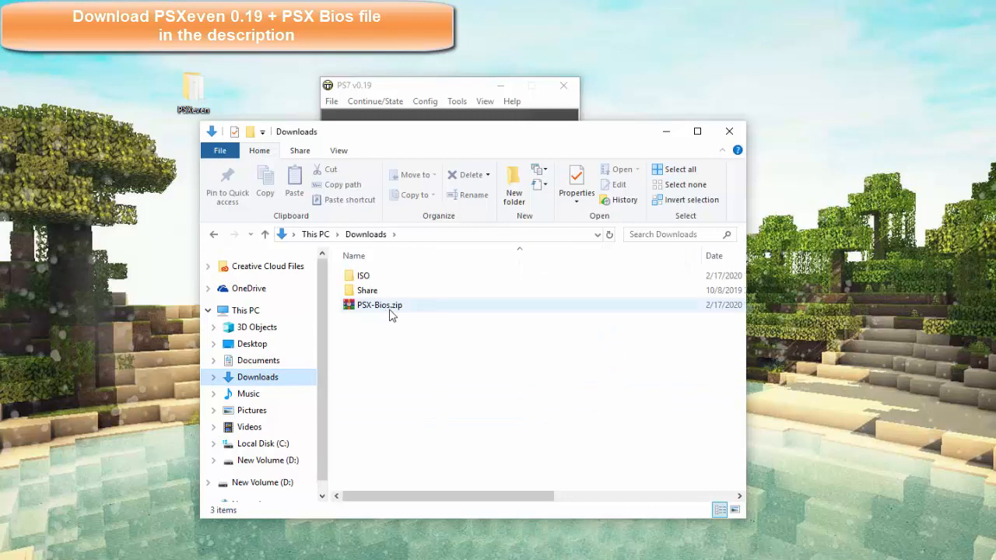
right_click(379, 304)
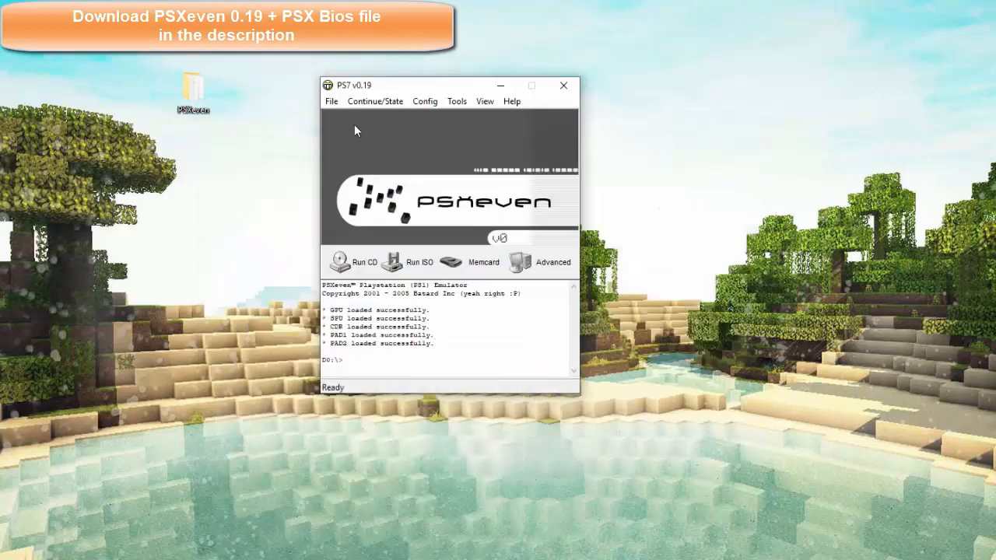
- Set scph1001.bin from Downloads as the emulator's BIOS file
click(425, 101)
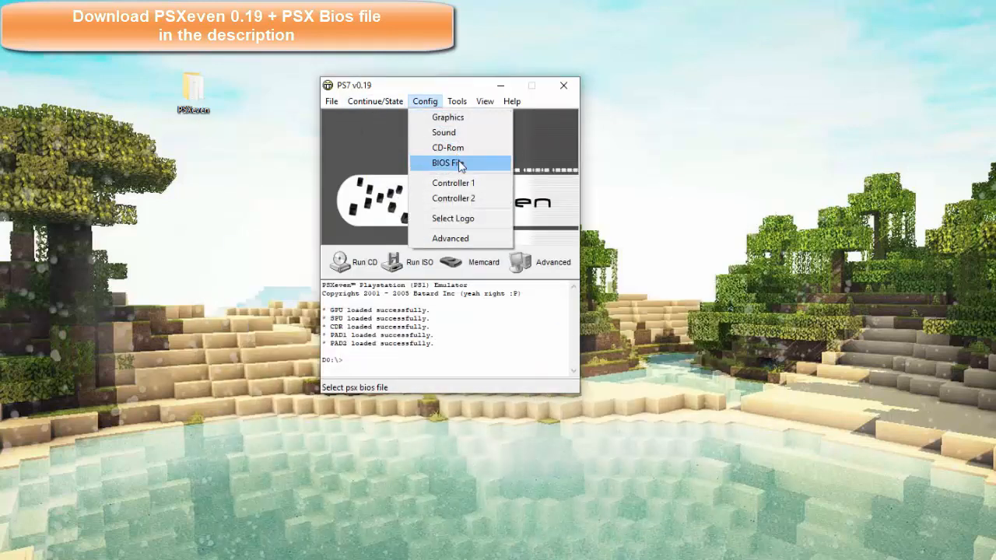
click(446, 163)
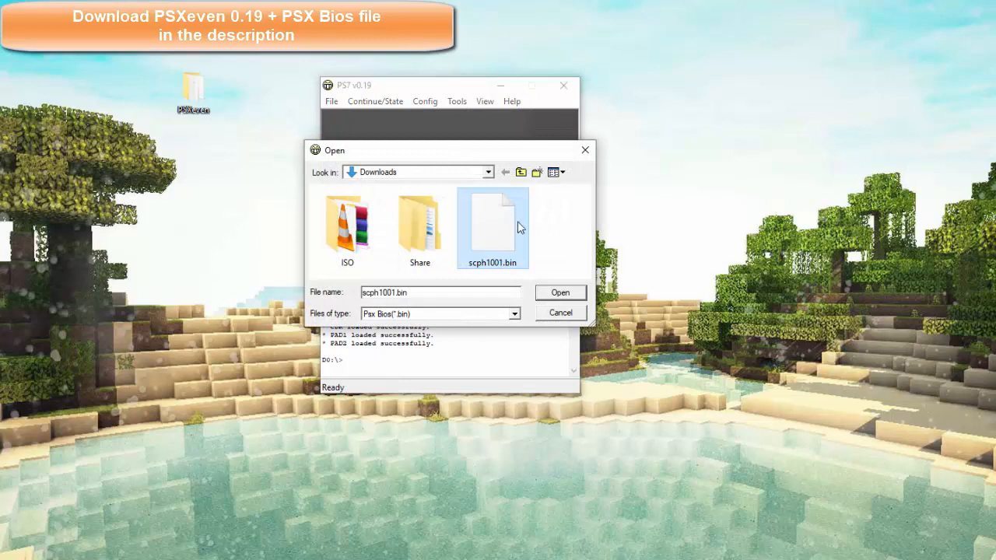
click(559, 292)
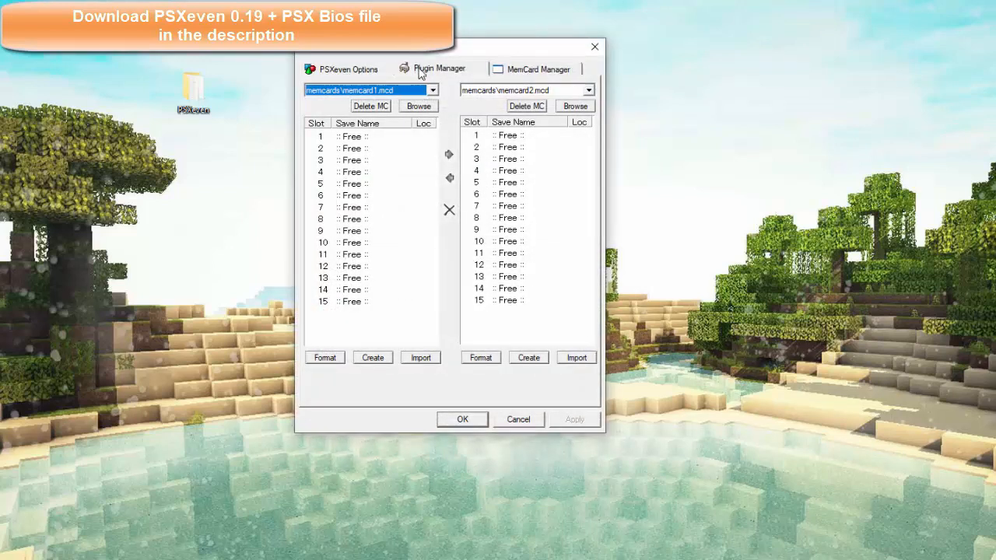
- Set P.E.Op.S. Soft Driver 1.16 to 720x480 60Hz fullscreen with 32-bit colour
click(439, 68)
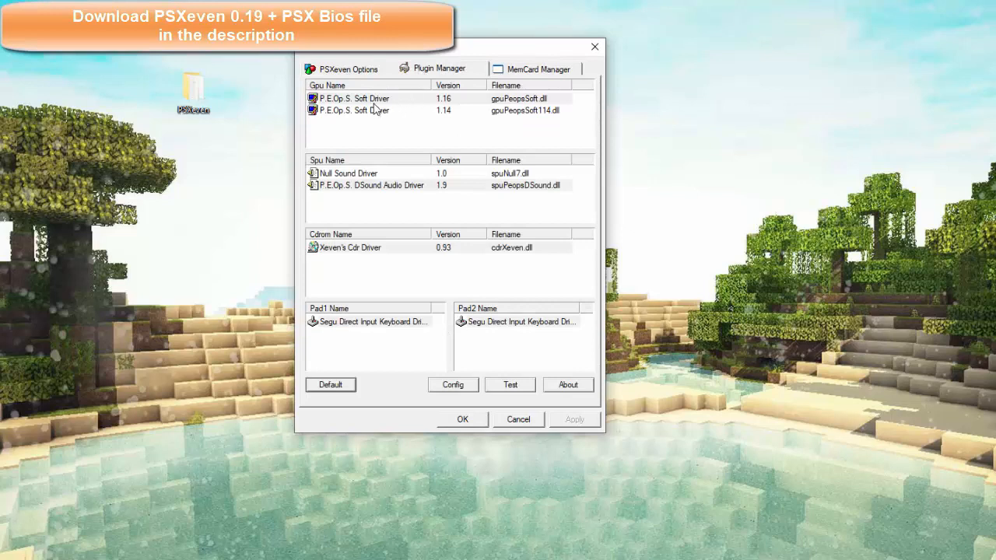
click(354, 98)
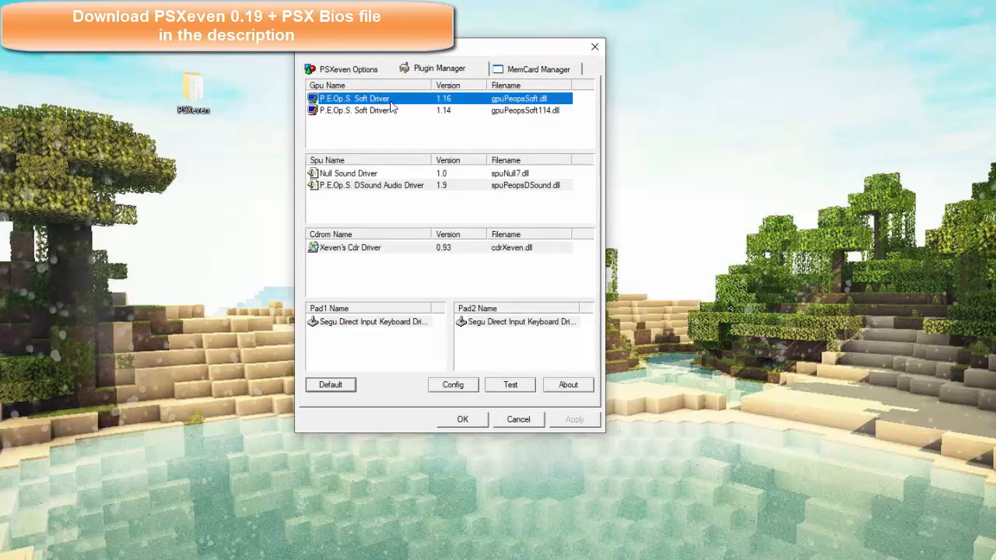
click(452, 385)
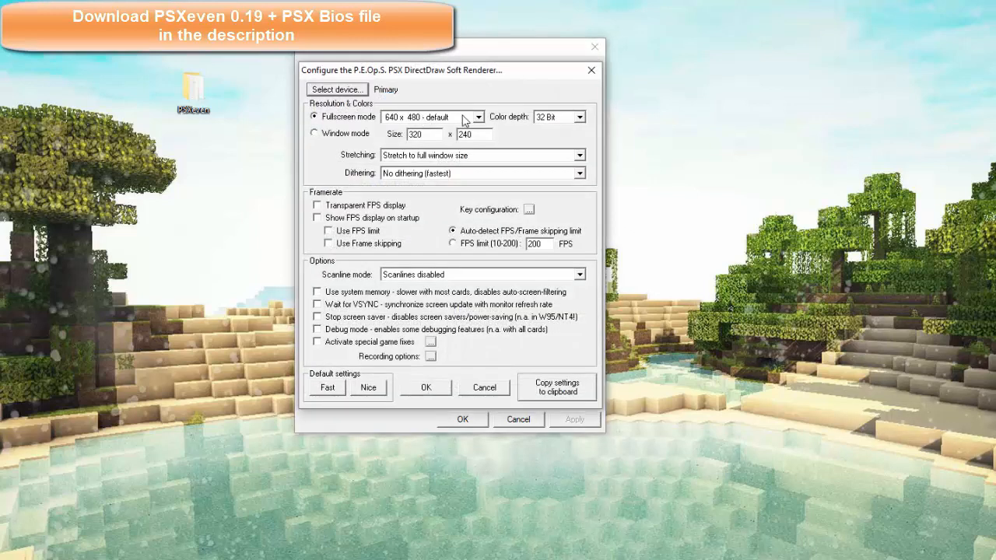
click(478, 116)
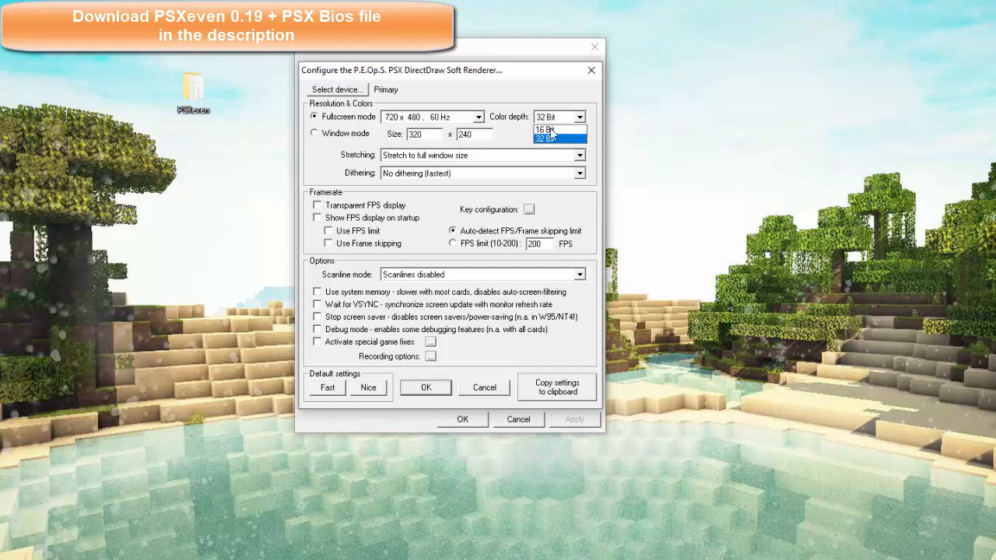
click(549, 138)
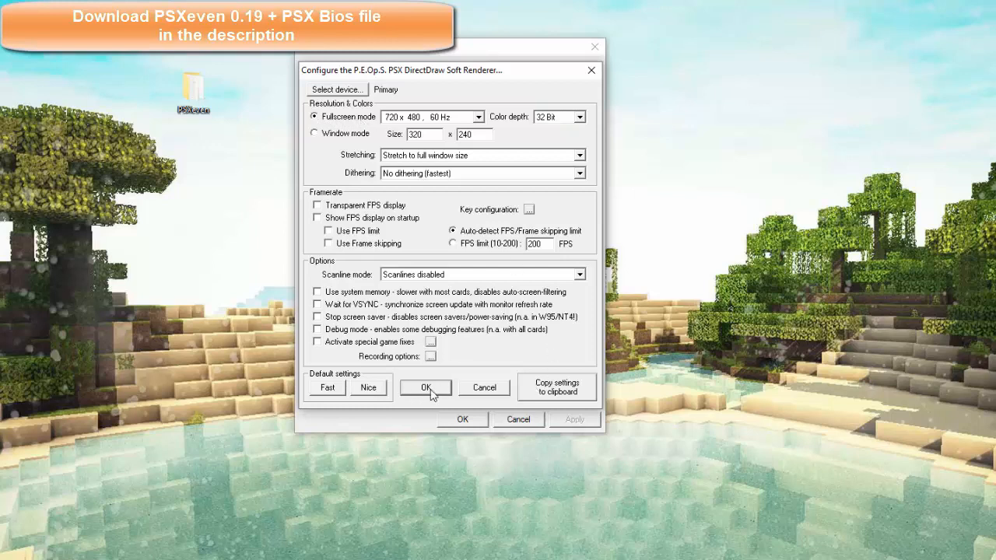
click(425, 387)
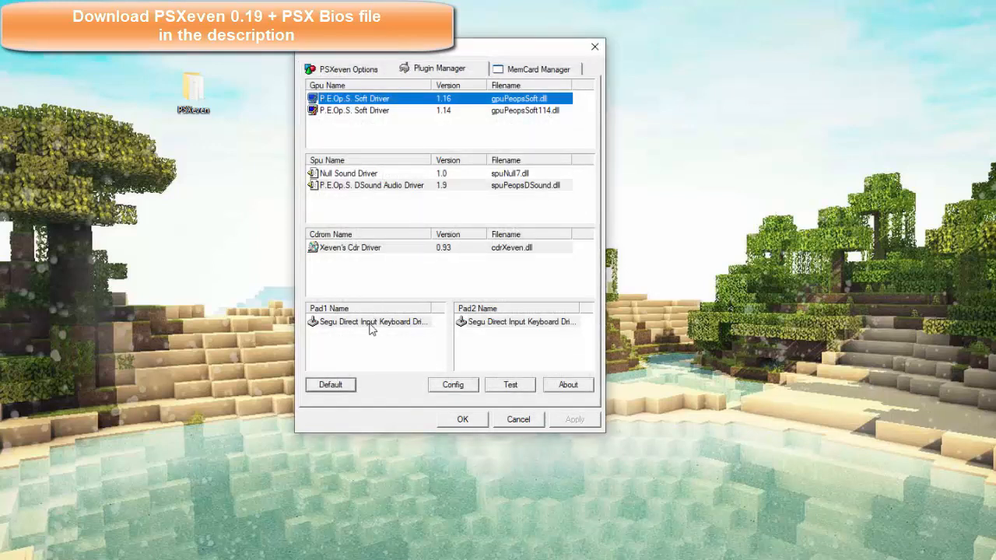
- Review the Pad1 key mapping, save settings, and run Spyro the Dragon.bin
click(452, 384)
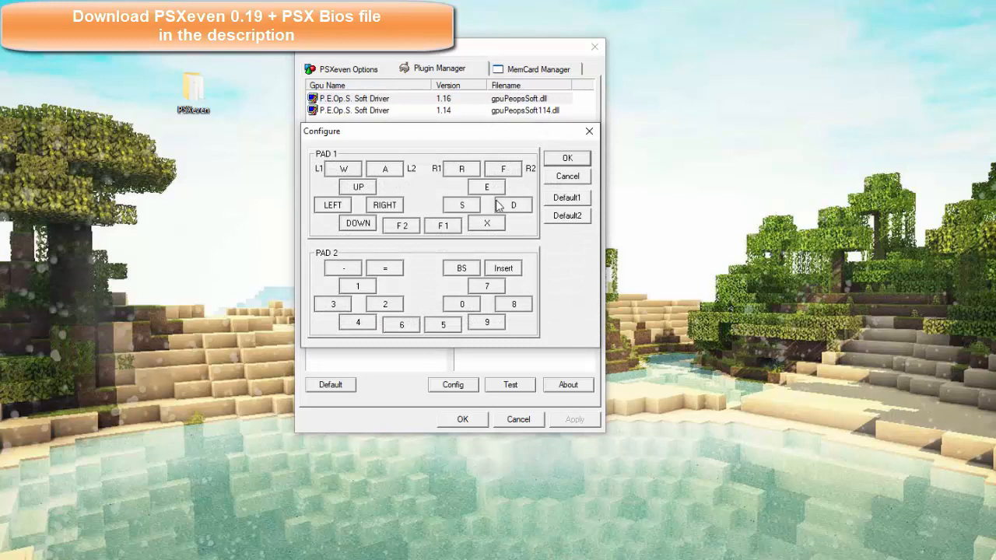
mouse_move(572, 270)
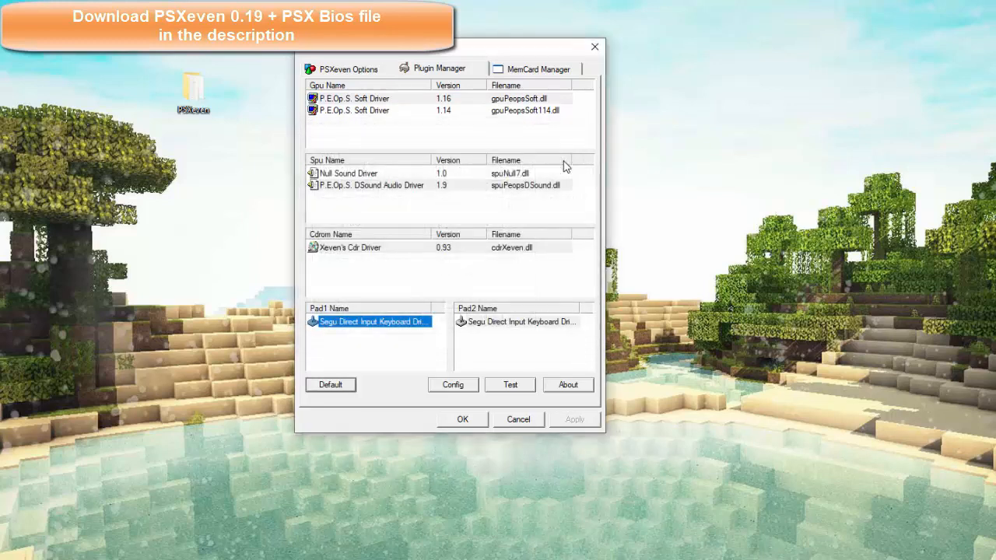
click(462, 419)
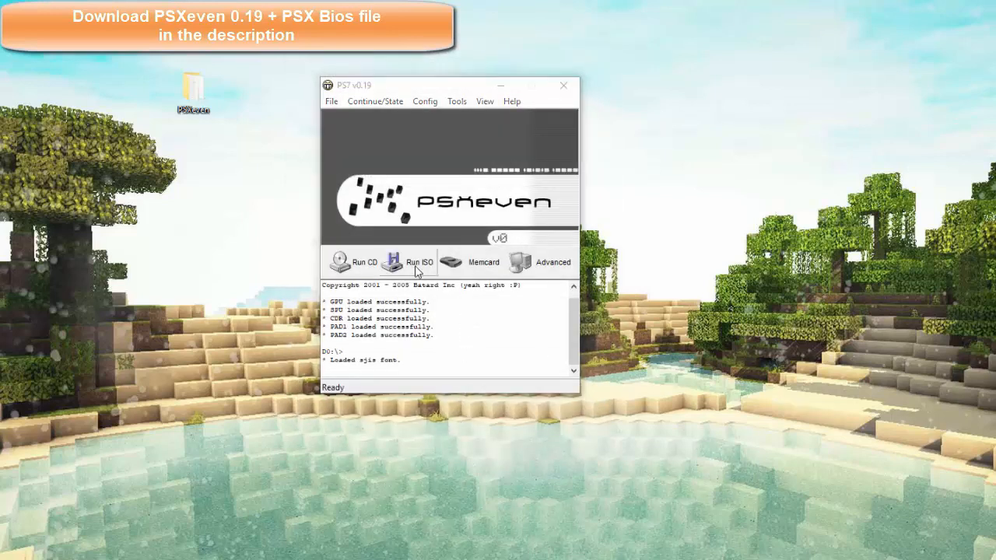
click(419, 262)
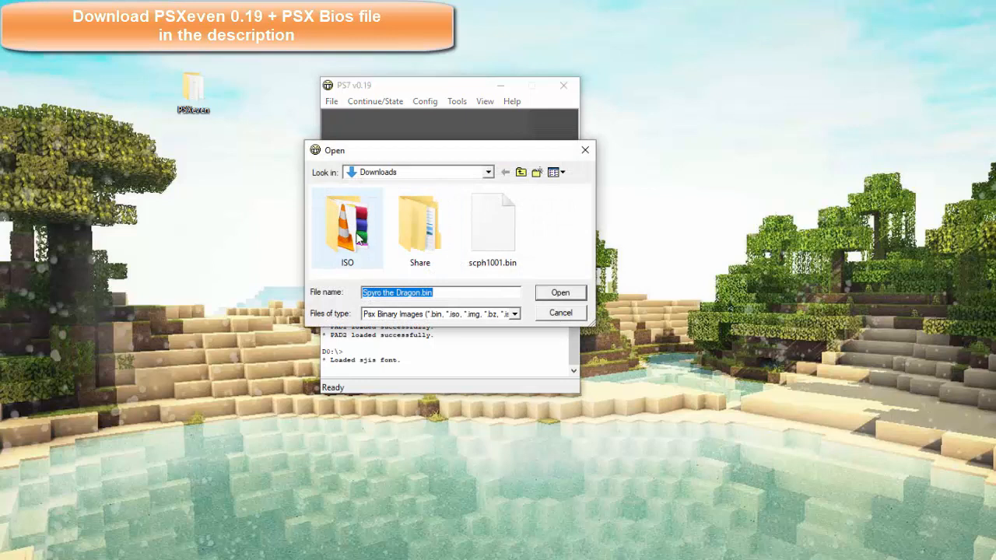
click(560, 292)
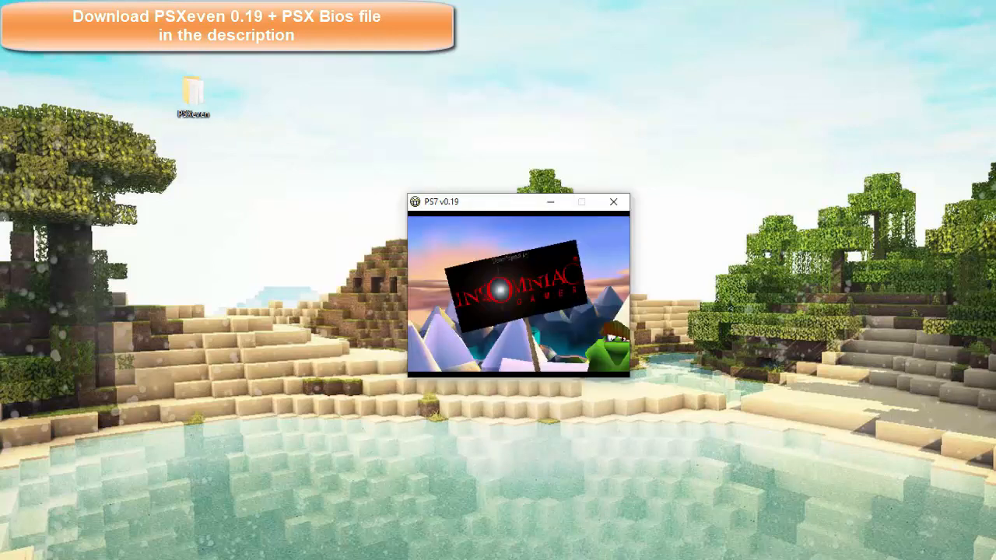